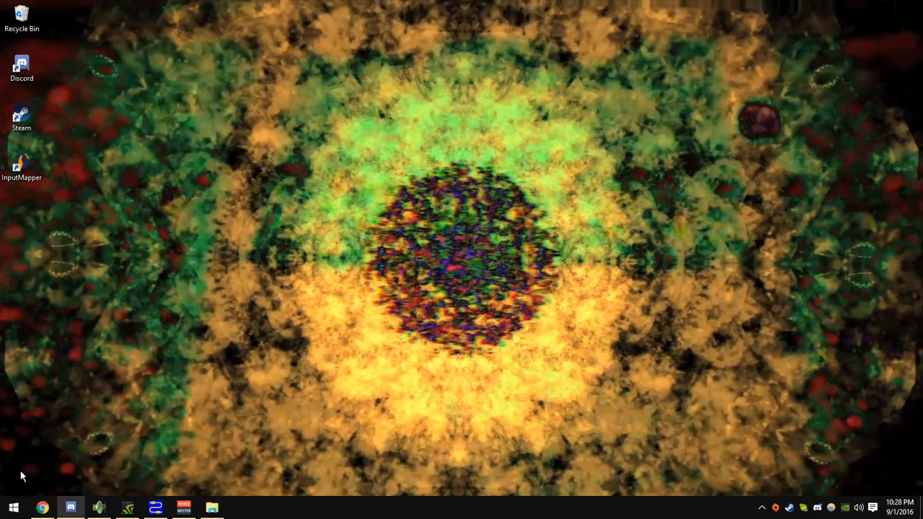
pyautogui.moveTo(202, 445)
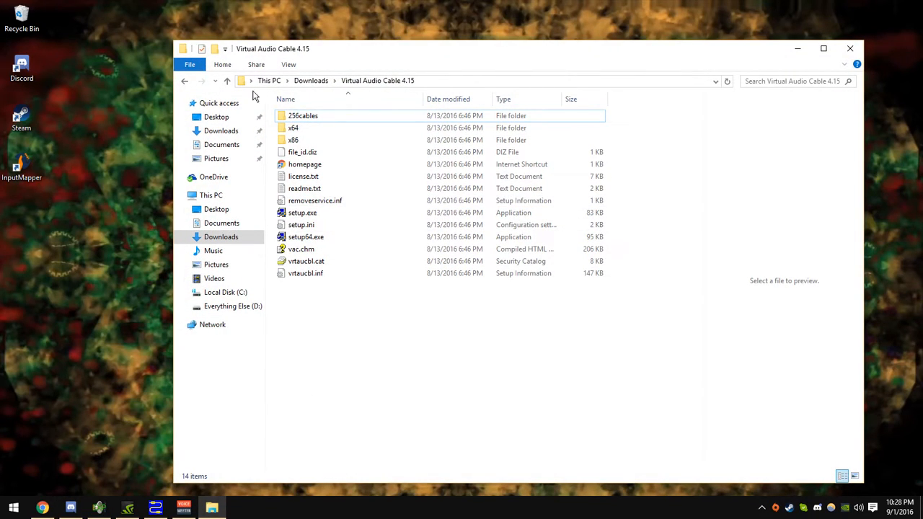
# Open the x64 folder and select vcctlpan.exe
pyautogui.click(294, 127)
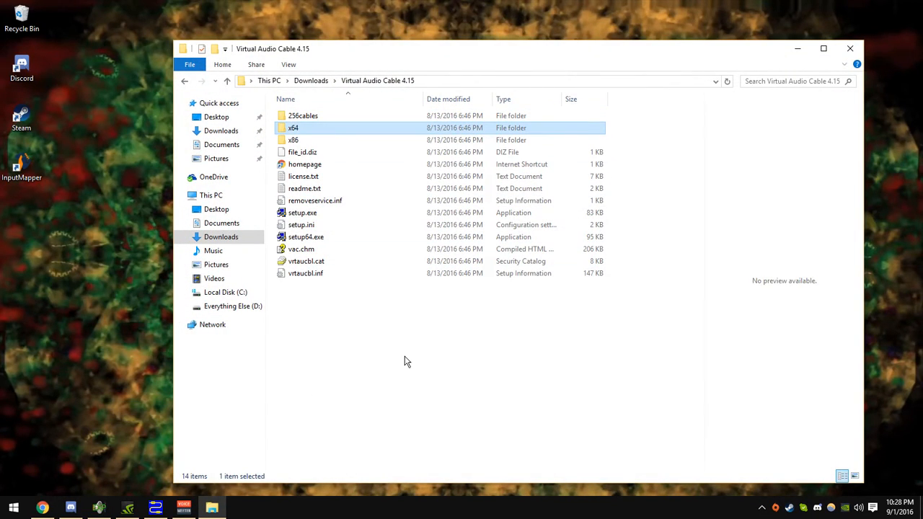
pyautogui.moveTo(411, 359)
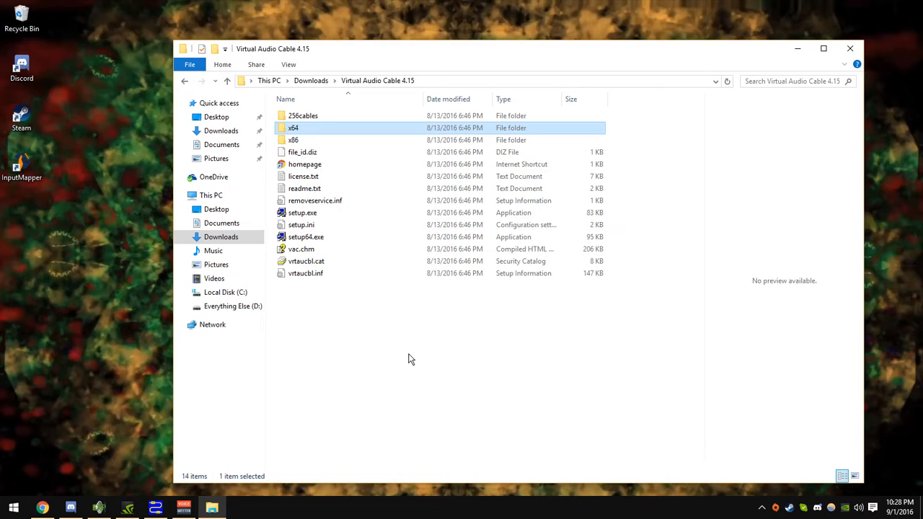
pyautogui.doubleClick(292, 127)
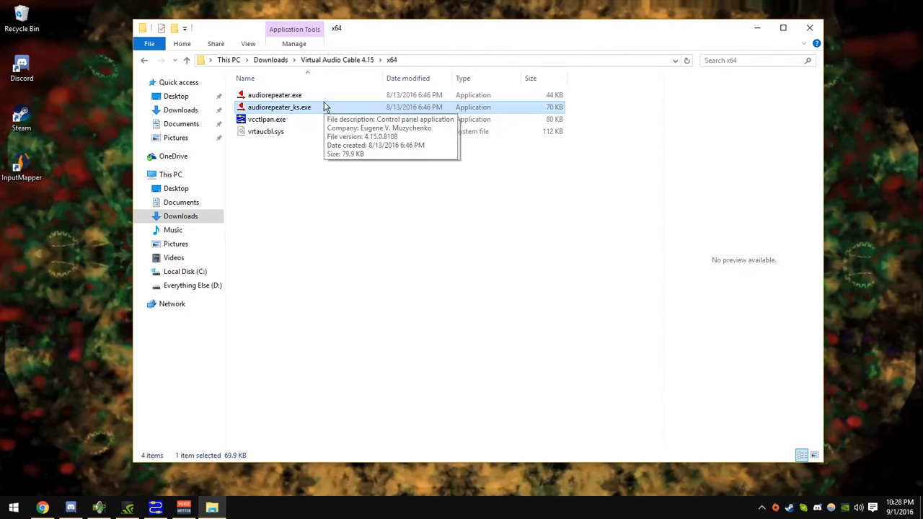
pyautogui.moveTo(292, 107)
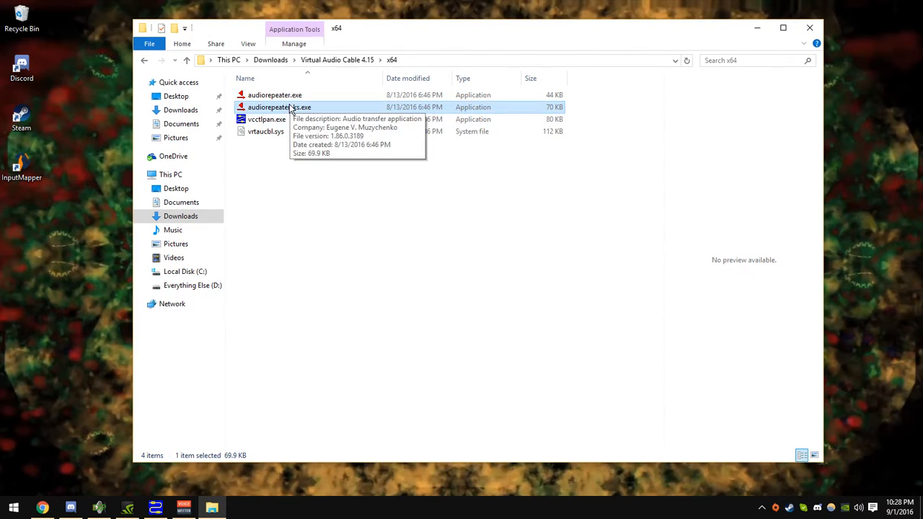
pyautogui.click(265, 119)
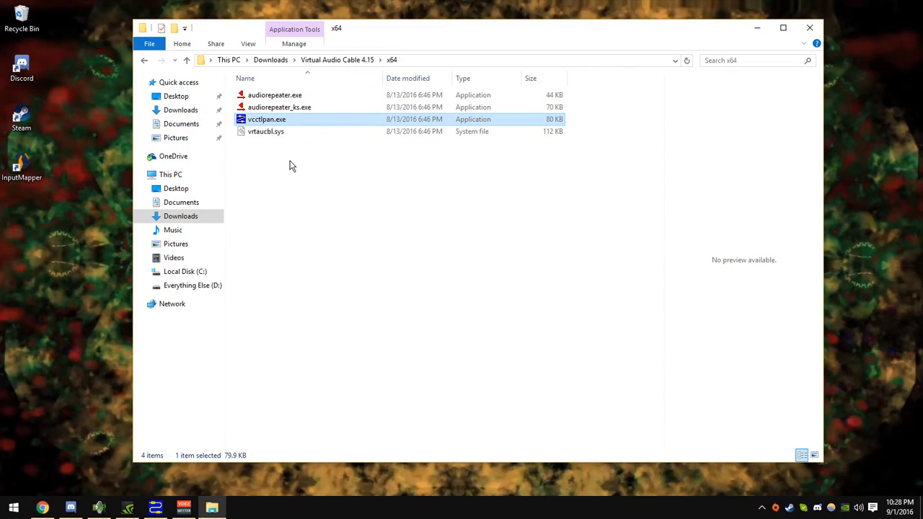
# Launch vcctlpan.exe and dismiss the 'instance already running' notice to view the two cables
pyautogui.doubleClick(266, 119)
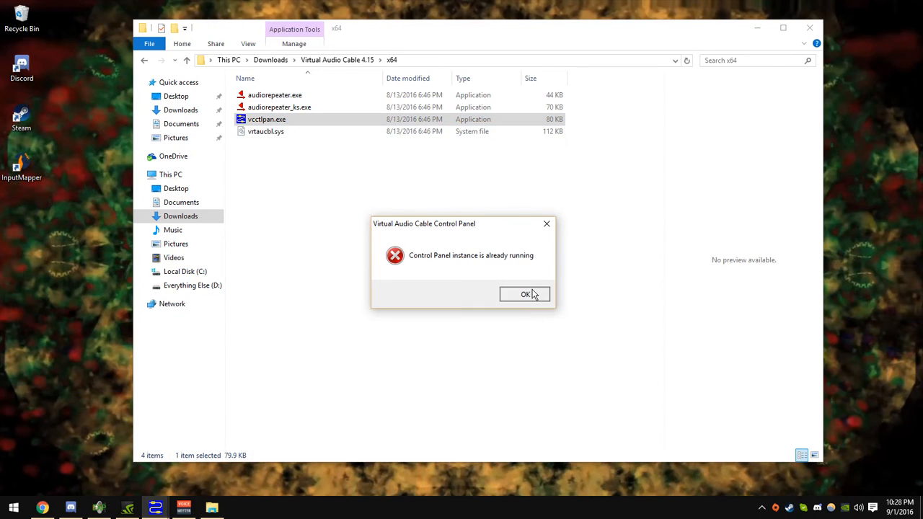
pyautogui.click(525, 294)
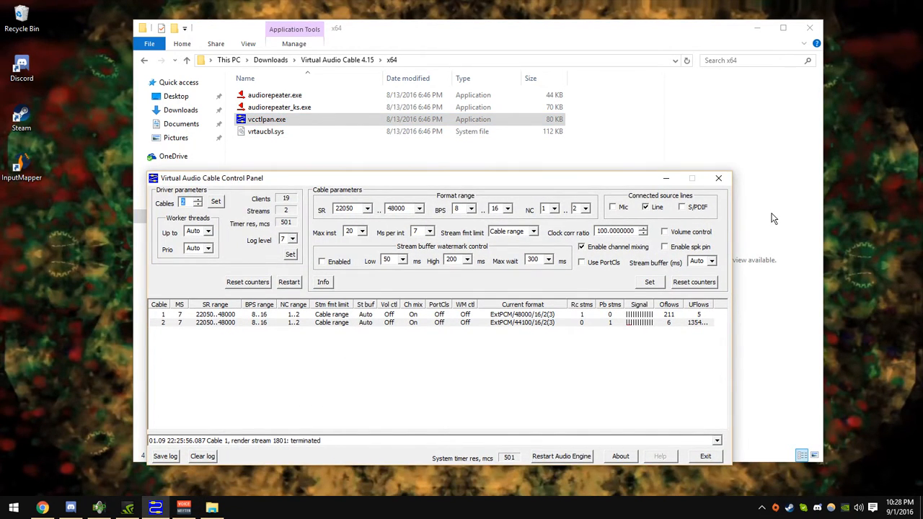
pyautogui.moveTo(214, 197)
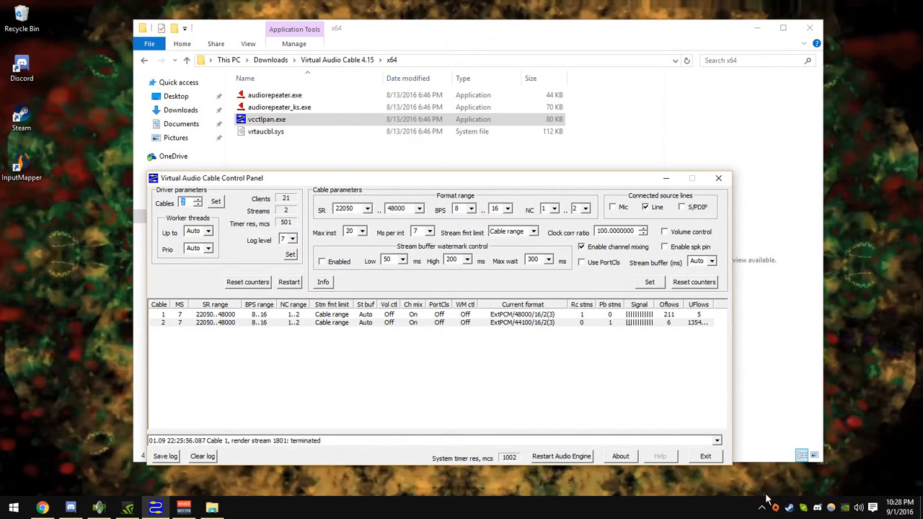
# Show Audio Repeater 1.53 from the tray, routing Line 1 to Microsoft Sound Mapper
pyautogui.click(762, 507)
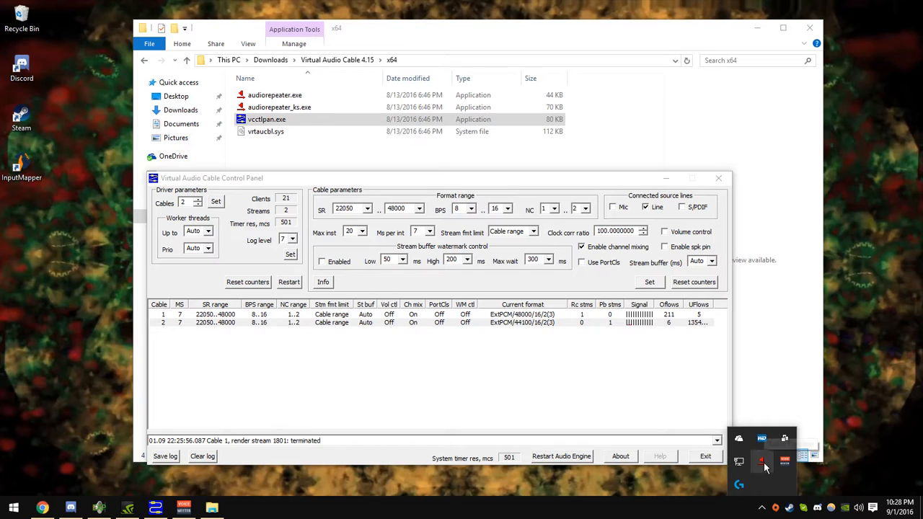
pyautogui.click(761, 462)
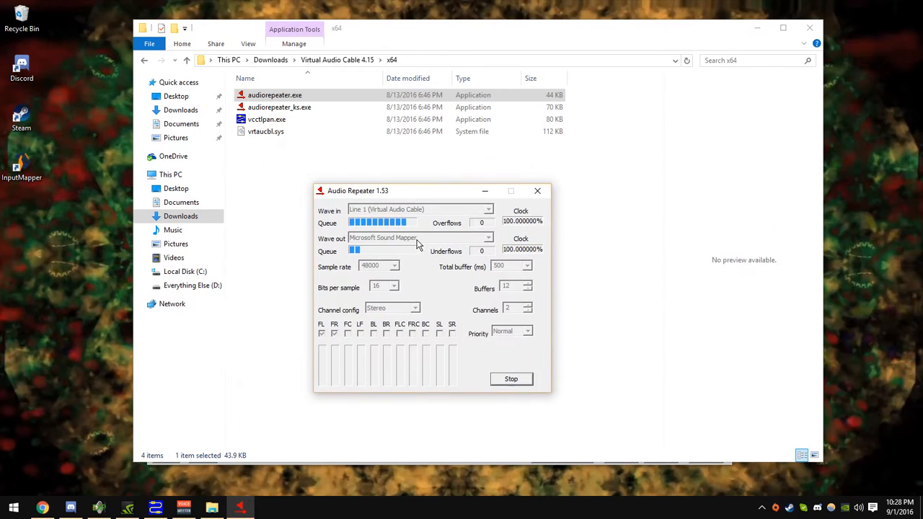
pyautogui.moveTo(431, 217)
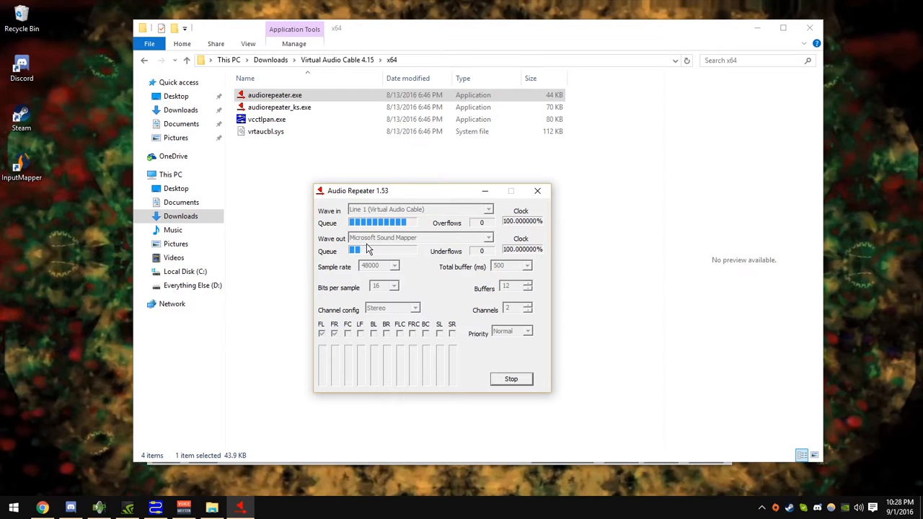
pyautogui.moveTo(361, 250)
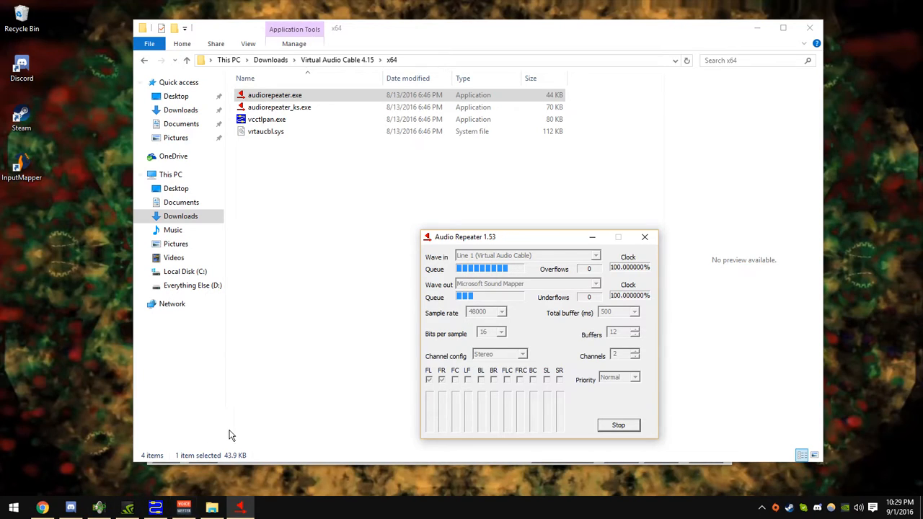
pyautogui.moveTo(183, 506)
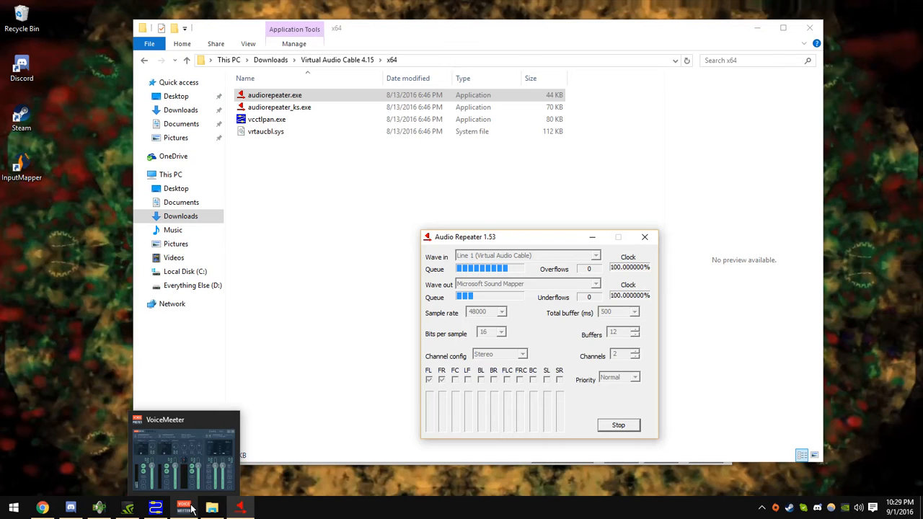
# Bring the VoiceMeeter mixer (Line 1 input, Line 2 output) to the front from the taskbar
pyautogui.click(184, 451)
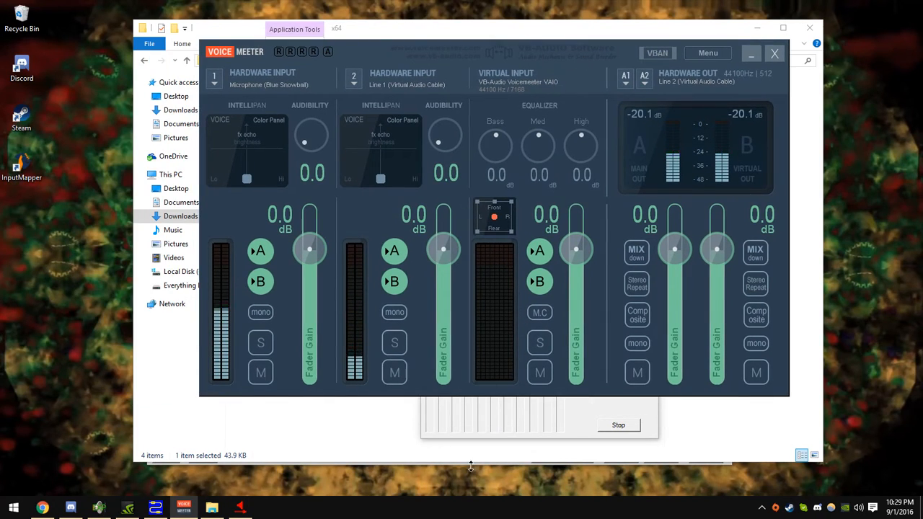
pyautogui.moveTo(270, 464)
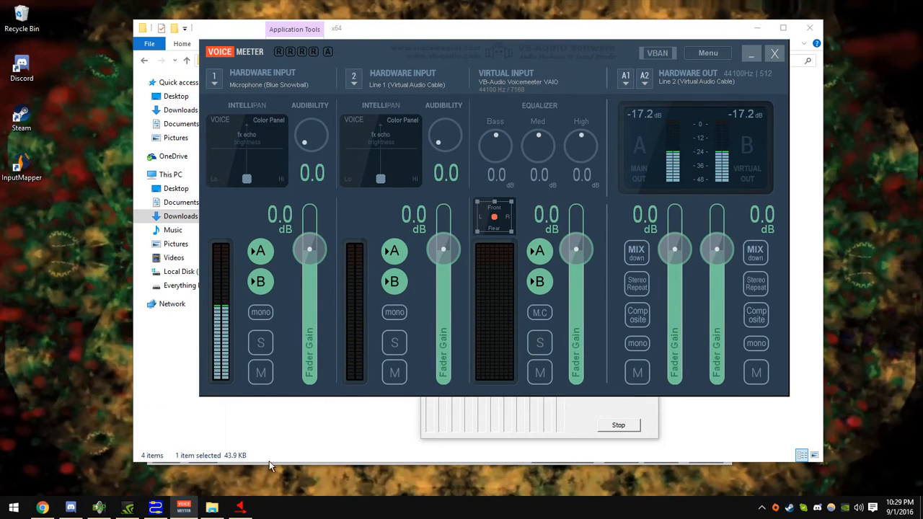